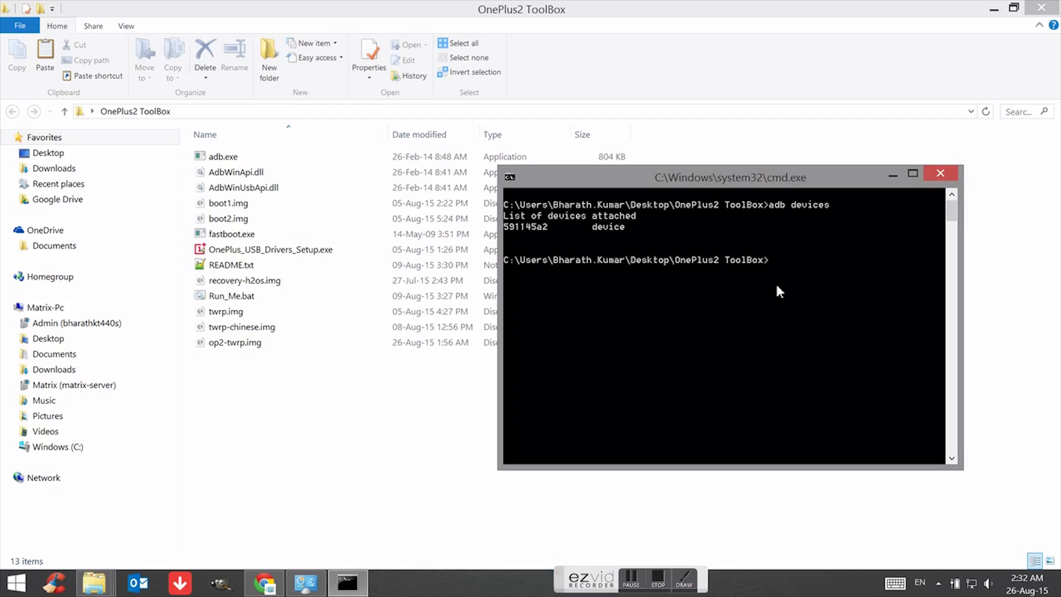
# - Run 'fastboot devices' to list the phone's ID 591145a2 in fastboot mode
pyautogui.write('fastboo')
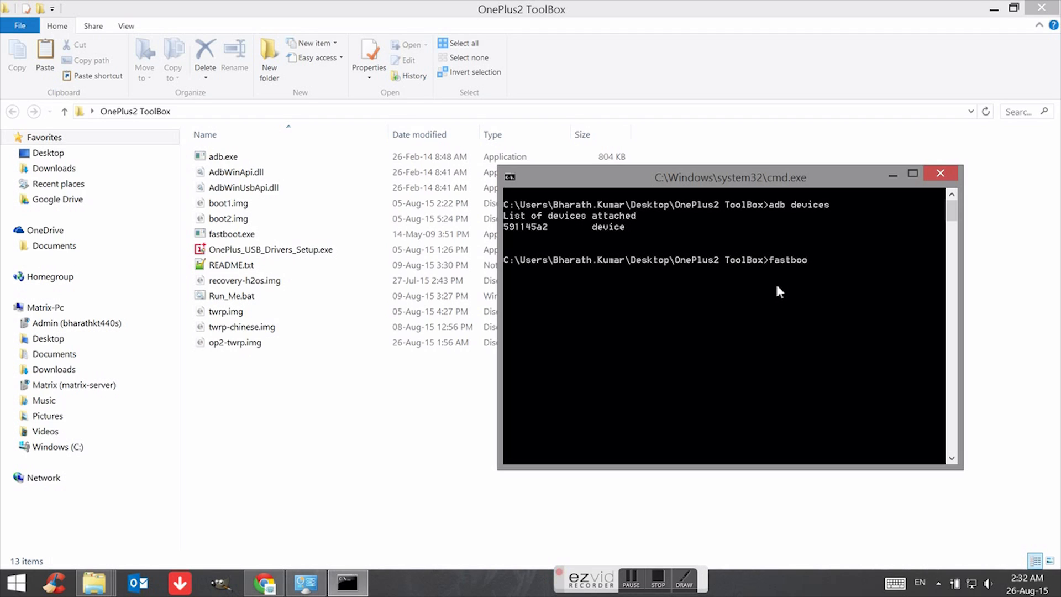
pyautogui.press('Return')
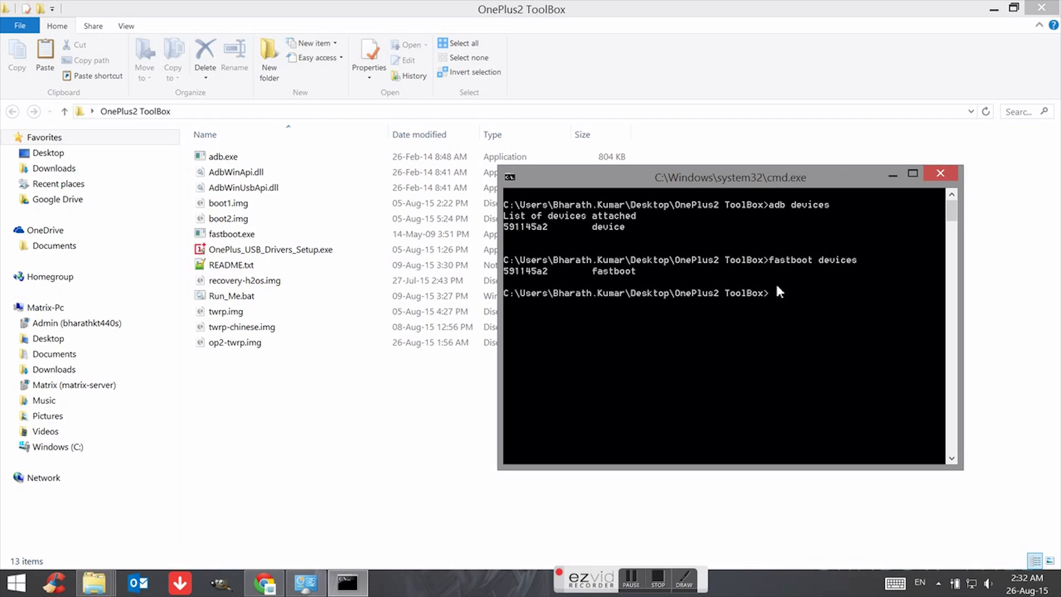
pyautogui.moveTo(534, 282)
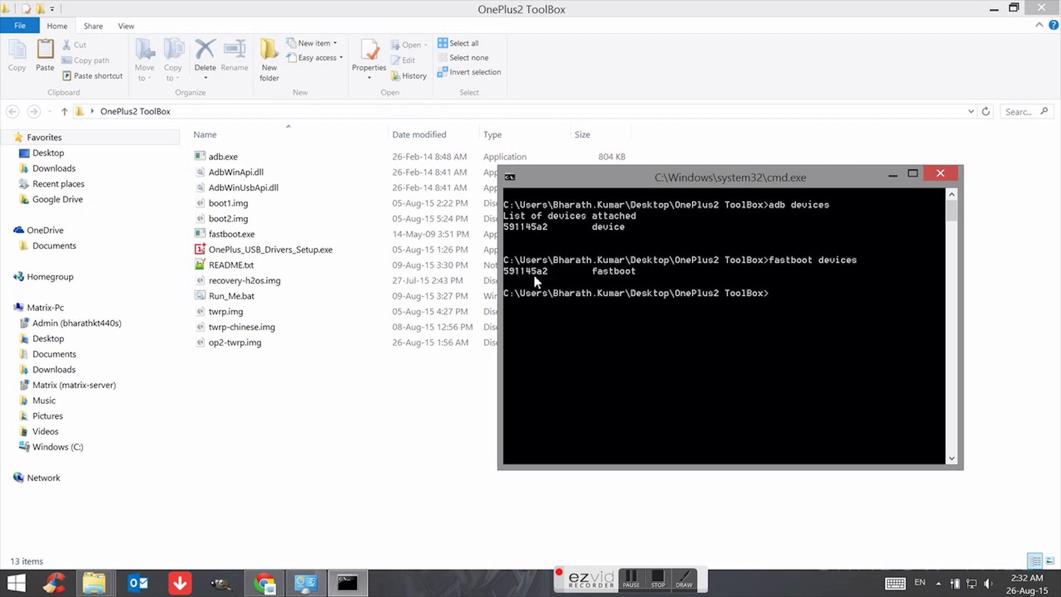
pyautogui.moveTo(526, 236)
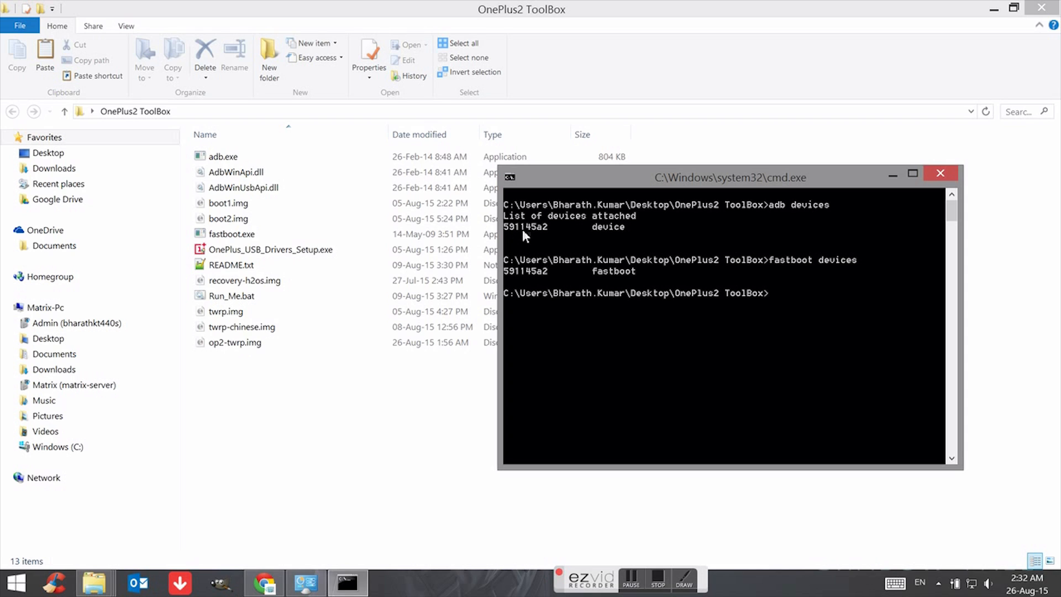